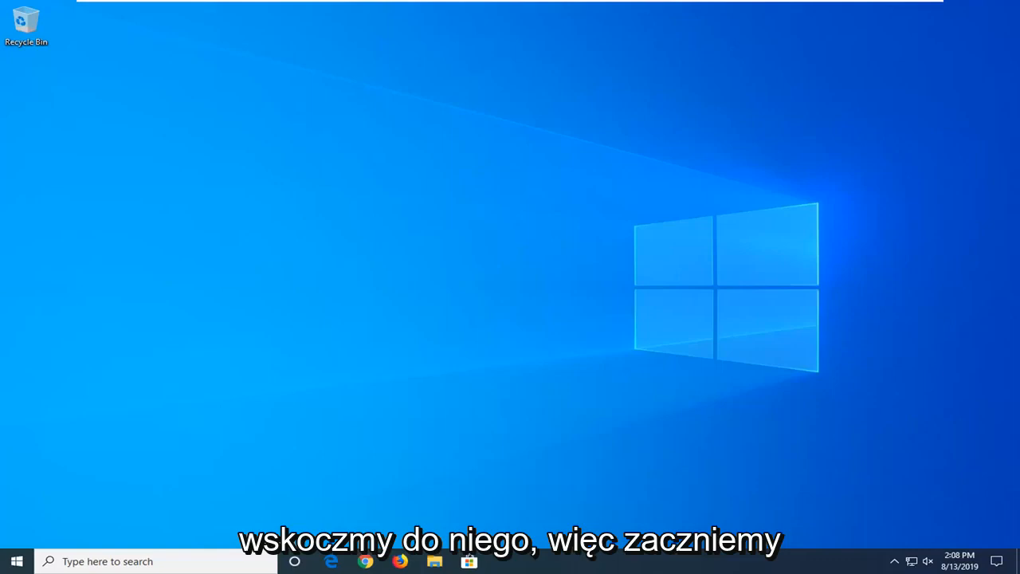
{"action": "mouse_move", "coordinate": [48, 402]}
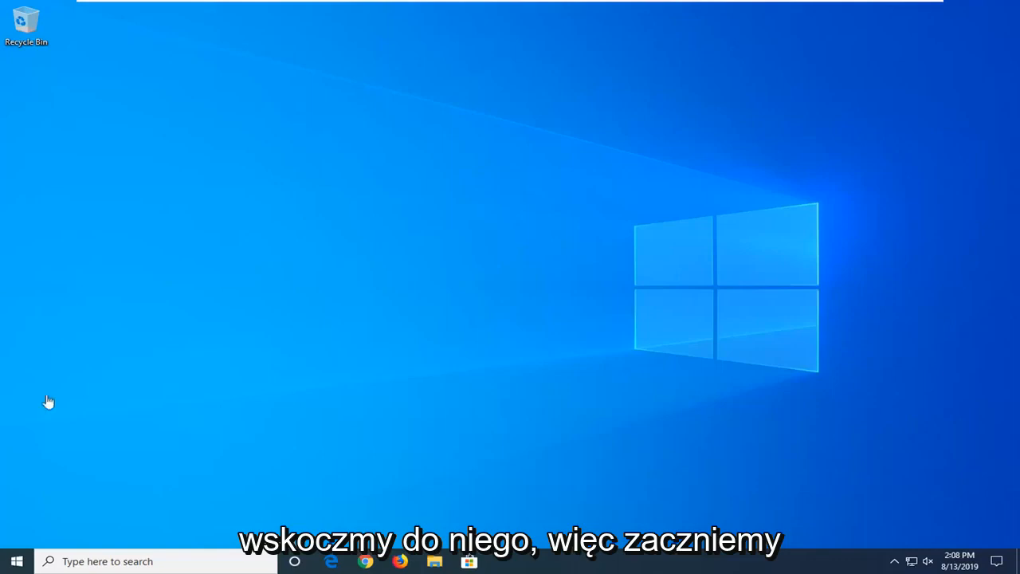
{"action": "mouse_move", "coordinate": [3, 306]}
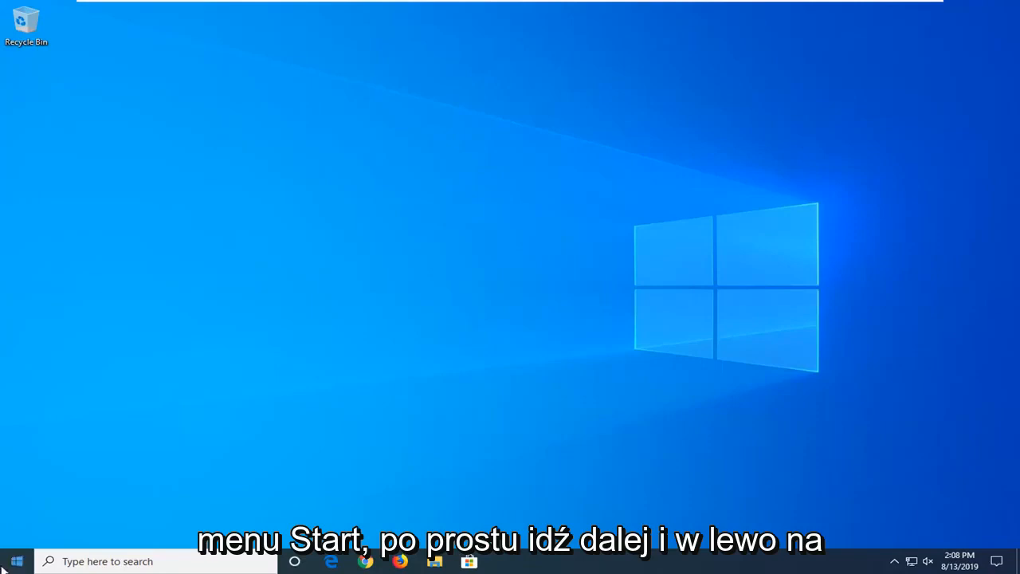
Search Start for regedit and launch Registry Editor as administrator.
{"action": "left_click", "coordinate": [16, 561]}
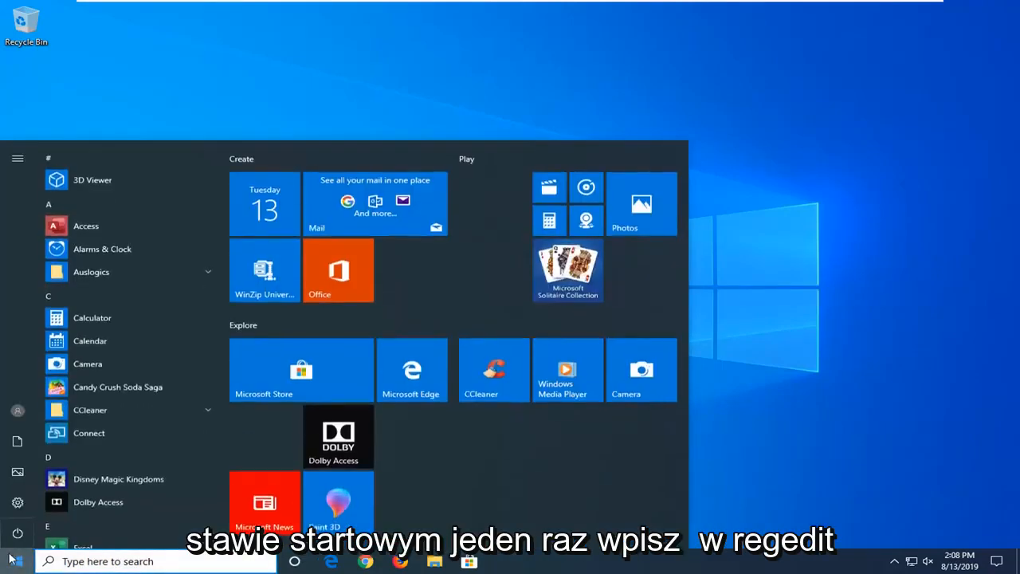
{"action": "type", "text": "regedit"}
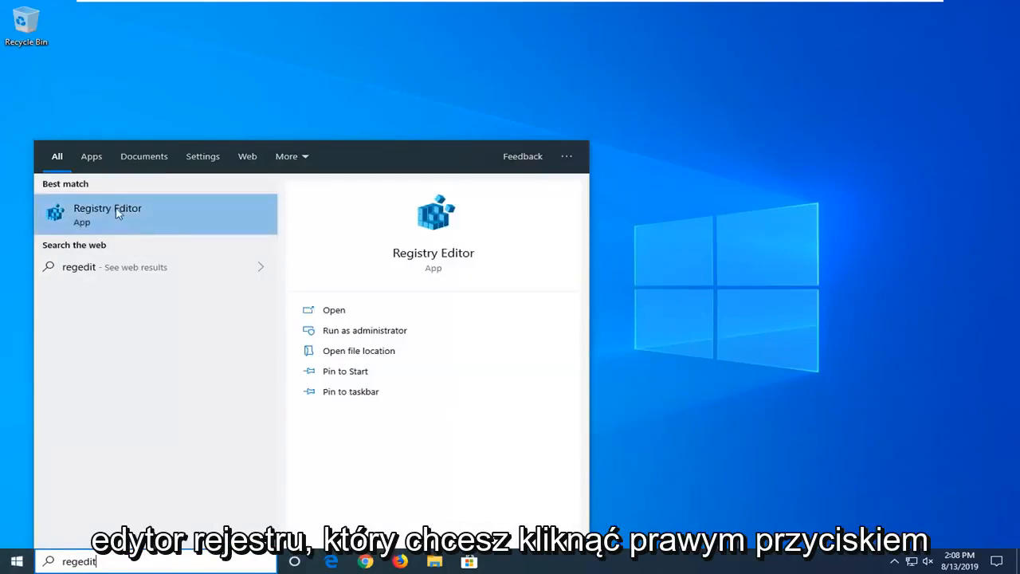
{"action": "mouse_move", "coordinate": [153, 223]}
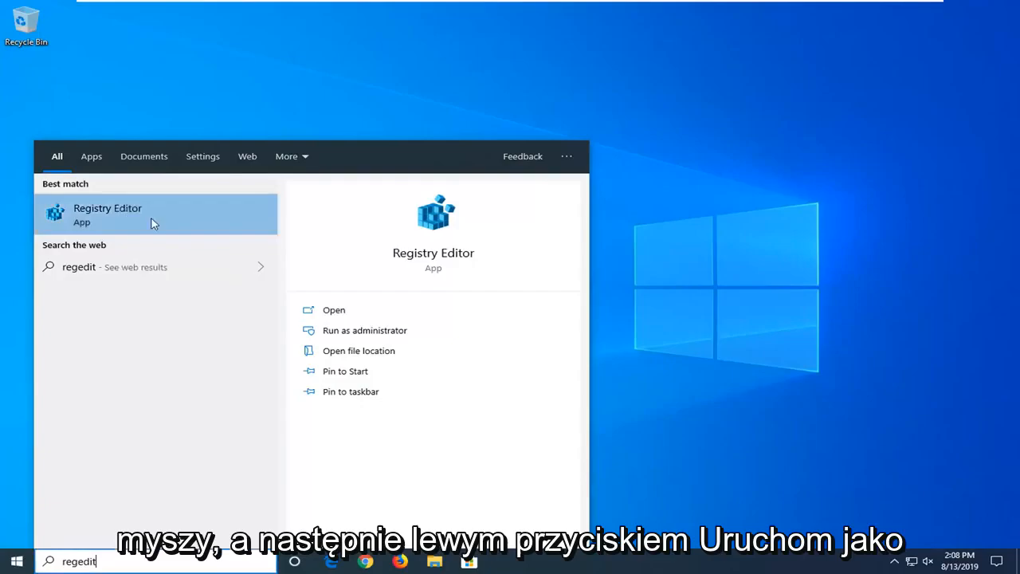
{"action": "left_click", "coordinate": [364, 330]}
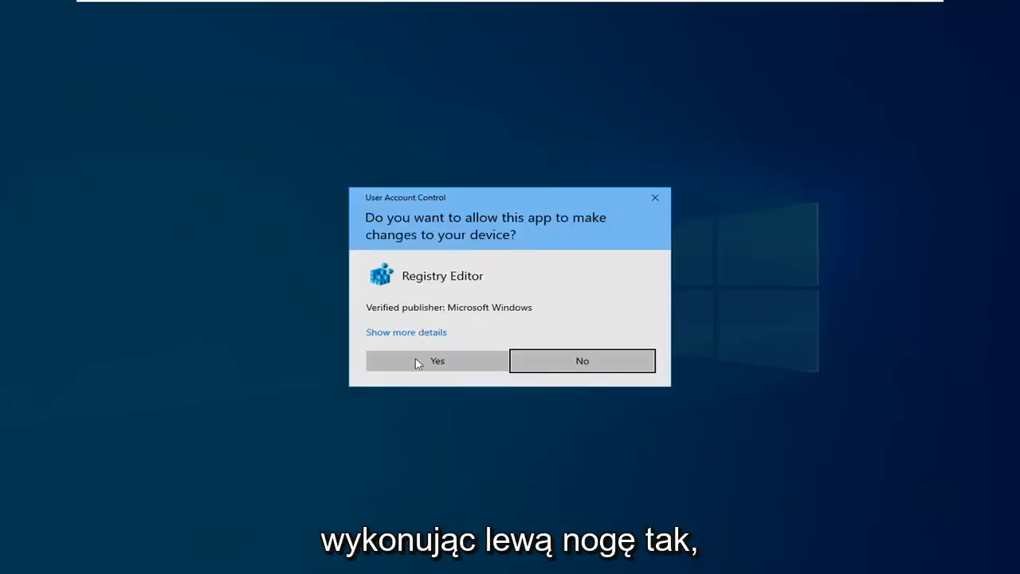
Approve the User Account Control prompt so Registry Editor opens.
{"action": "left_click", "coordinate": [437, 360]}
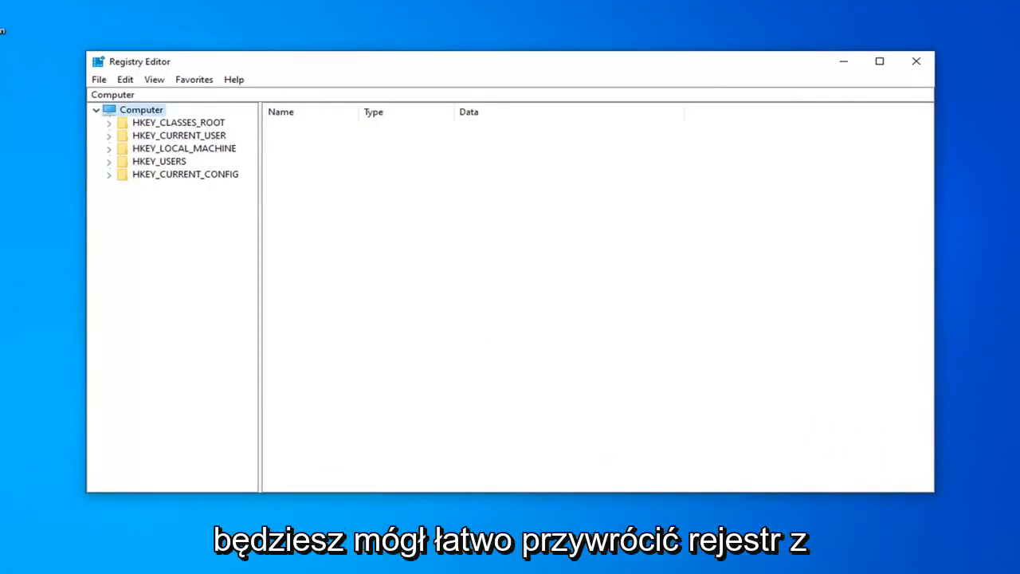
{"action": "mouse_move", "coordinate": [435, 269]}
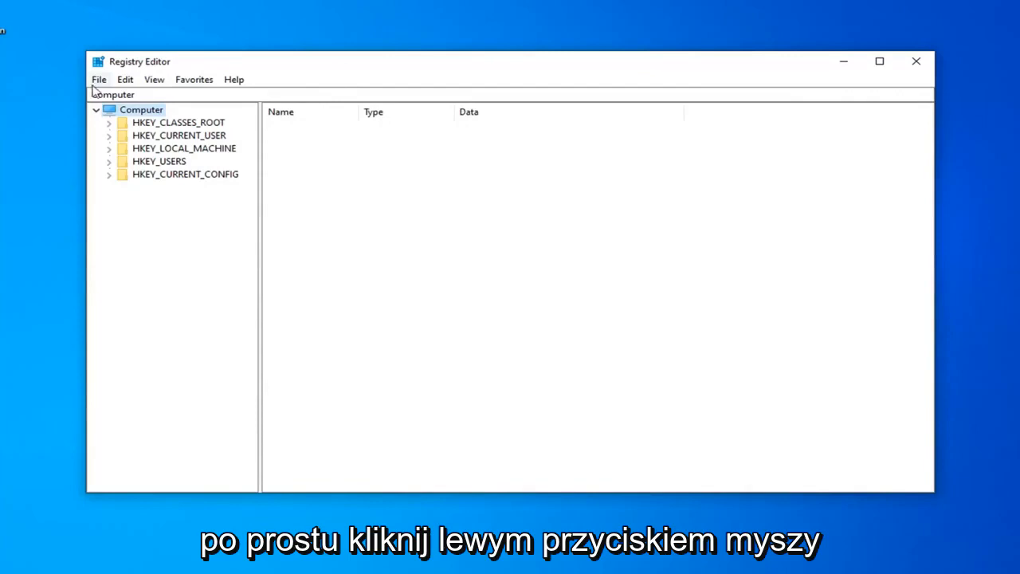
{"action": "left_click", "coordinate": [99, 80]}
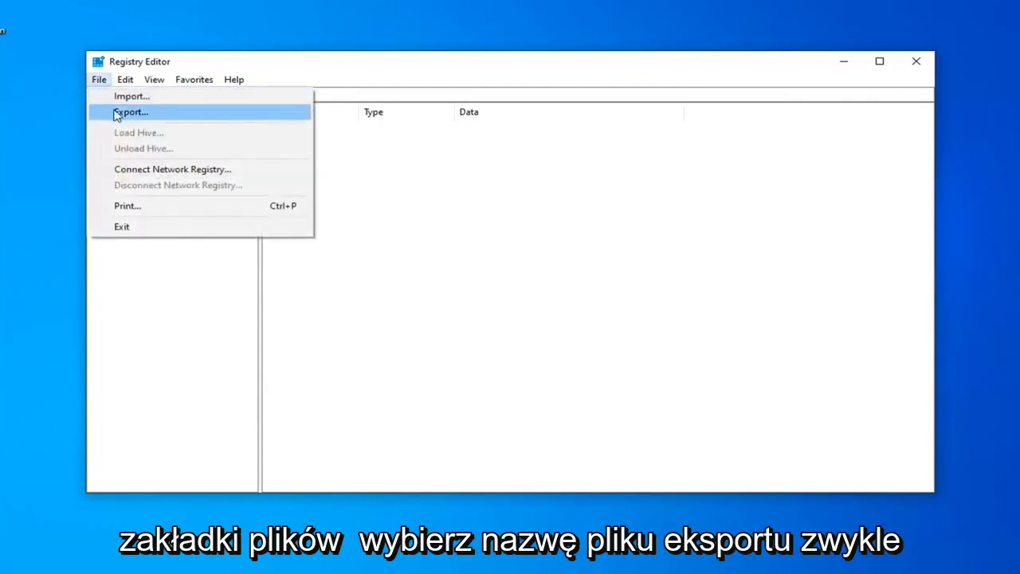
{"action": "left_click", "coordinate": [131, 111]}
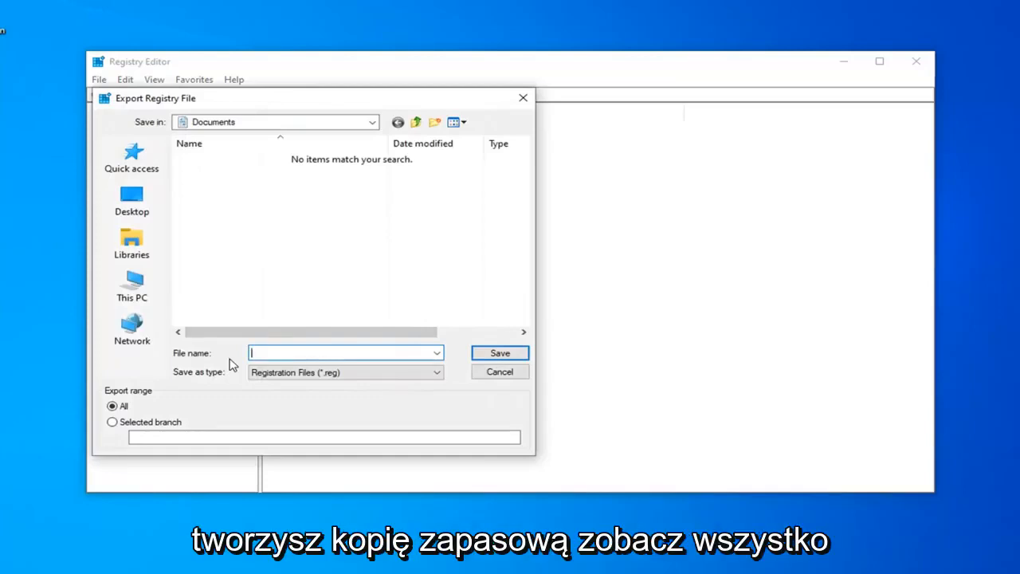
{"action": "left_click", "coordinate": [131, 199]}
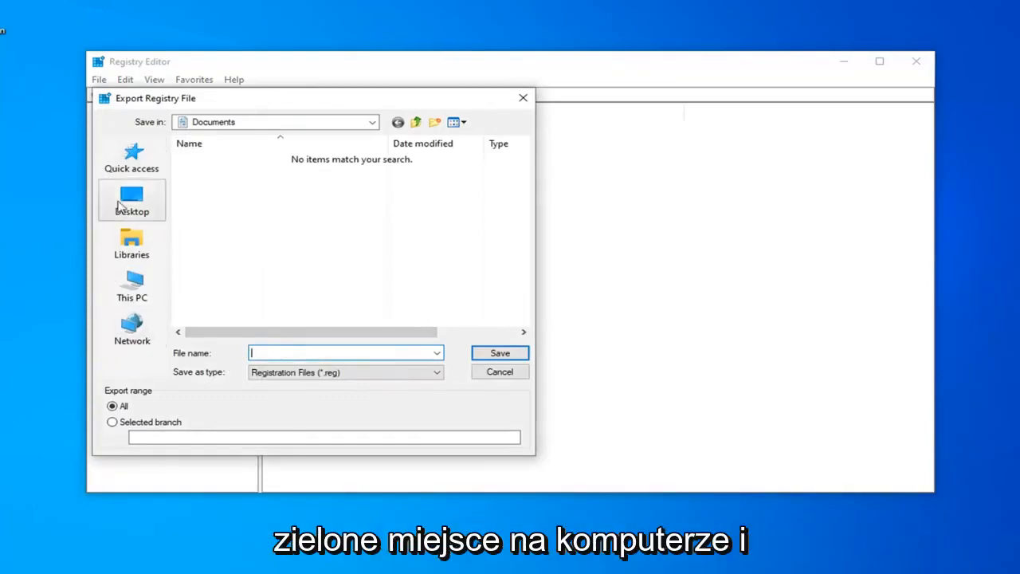
{"action": "mouse_move", "coordinate": [118, 408]}
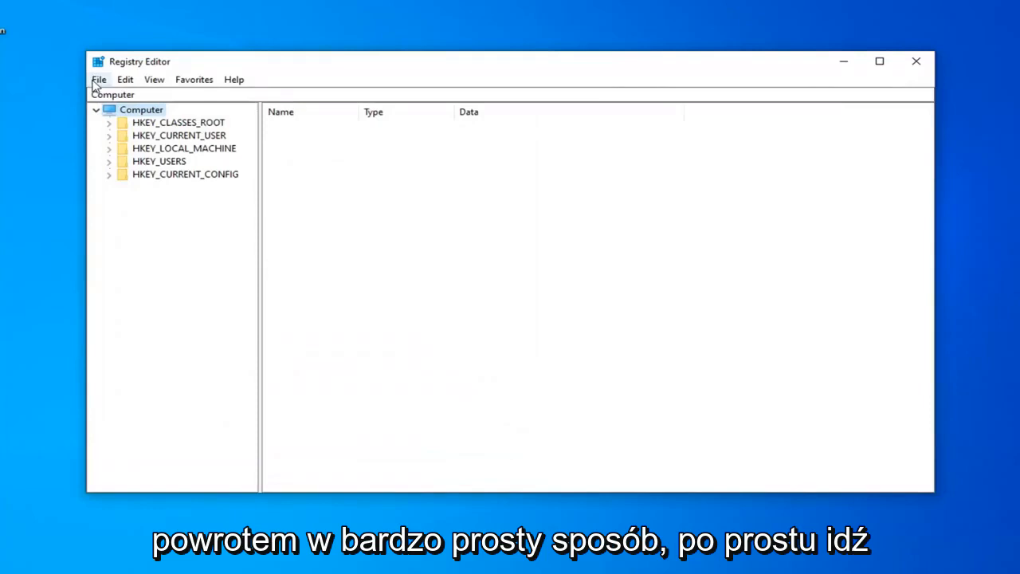
{"action": "left_click", "coordinate": [98, 79]}
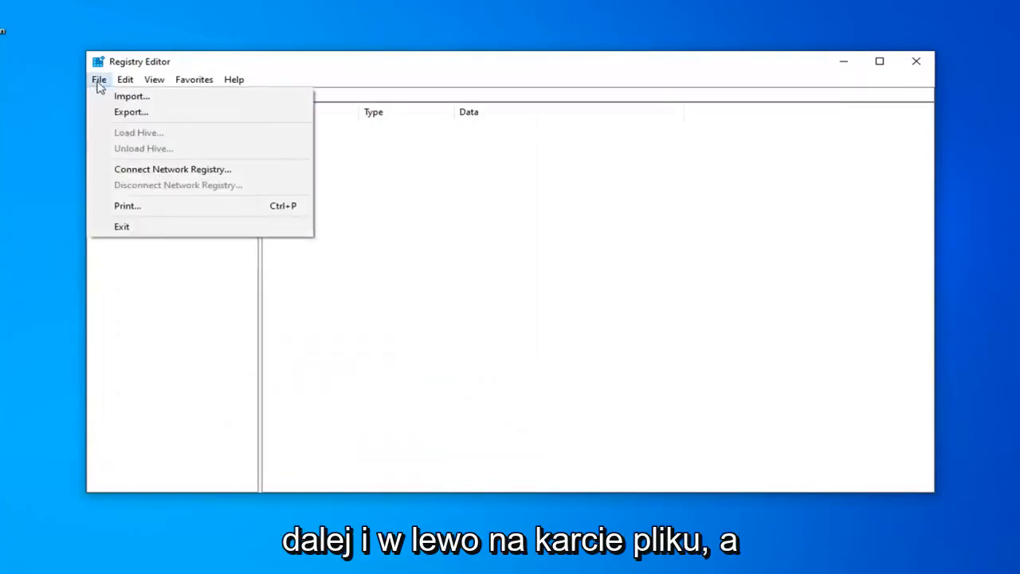
{"action": "left_click", "coordinate": [130, 96]}
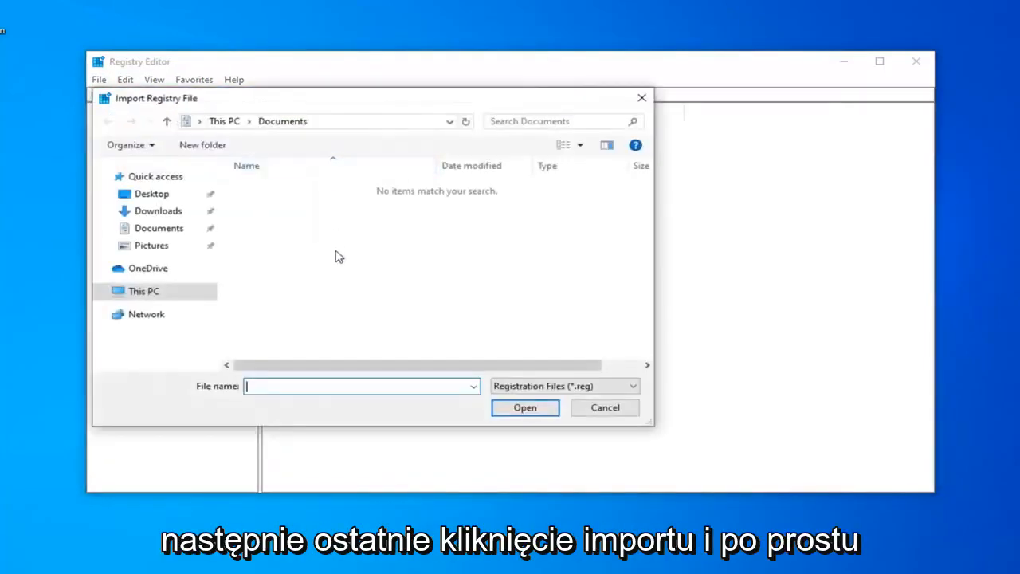
{"action": "left_click", "coordinate": [151, 194]}
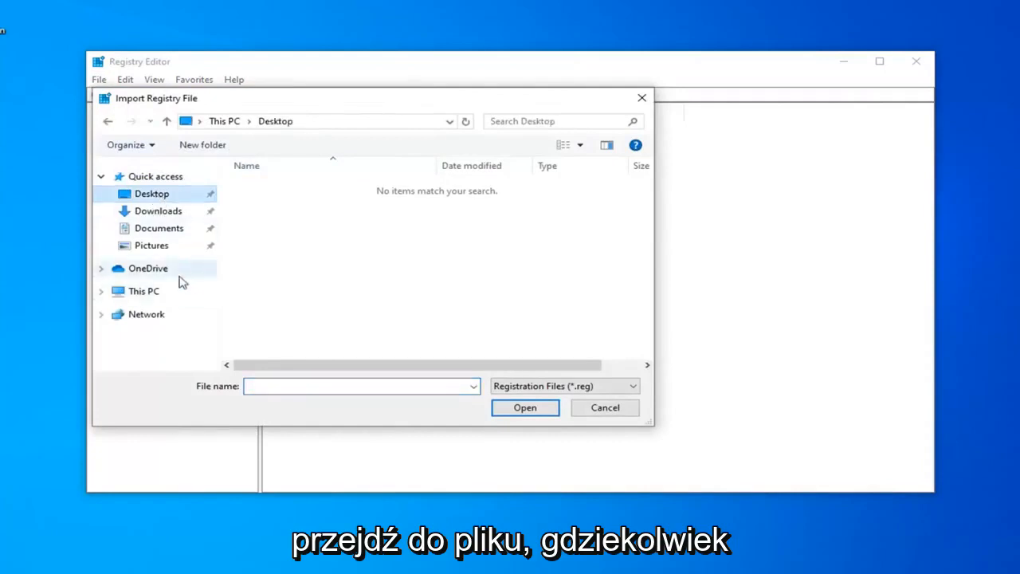
{"action": "left_click", "coordinate": [605, 408]}
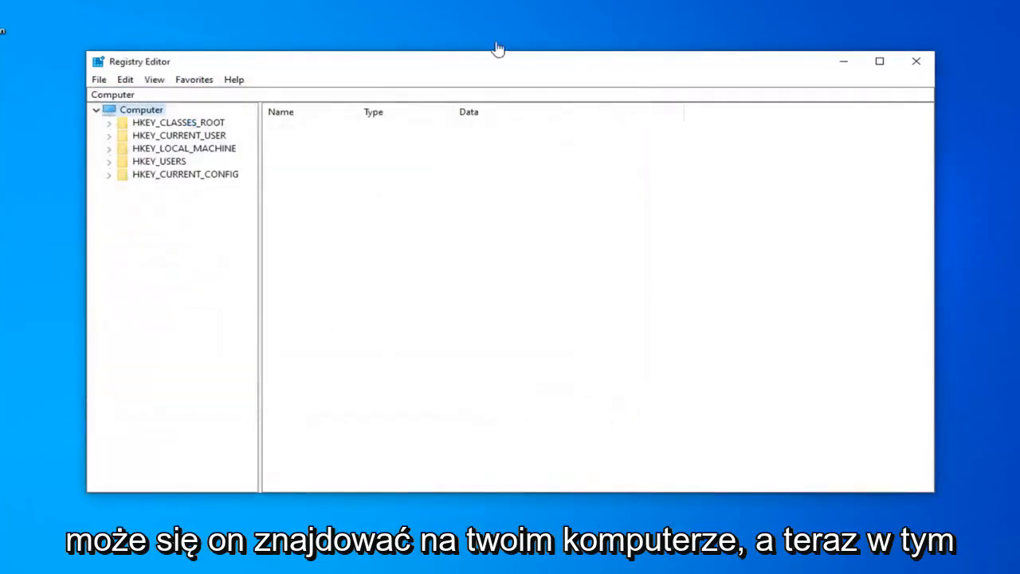
{"action": "mouse_move", "coordinate": [468, 72]}
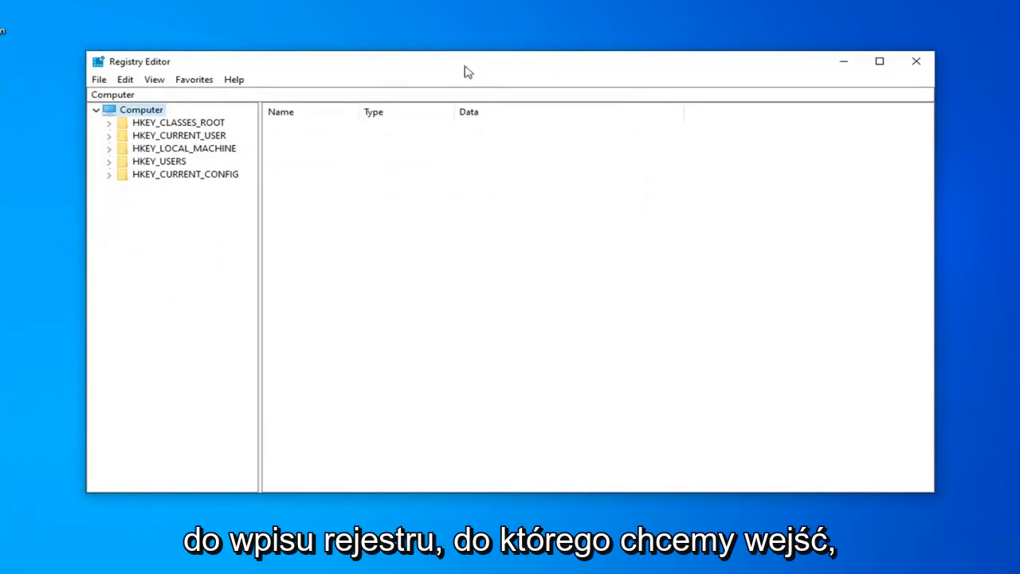
{"action": "mouse_move", "coordinate": [232, 106]}
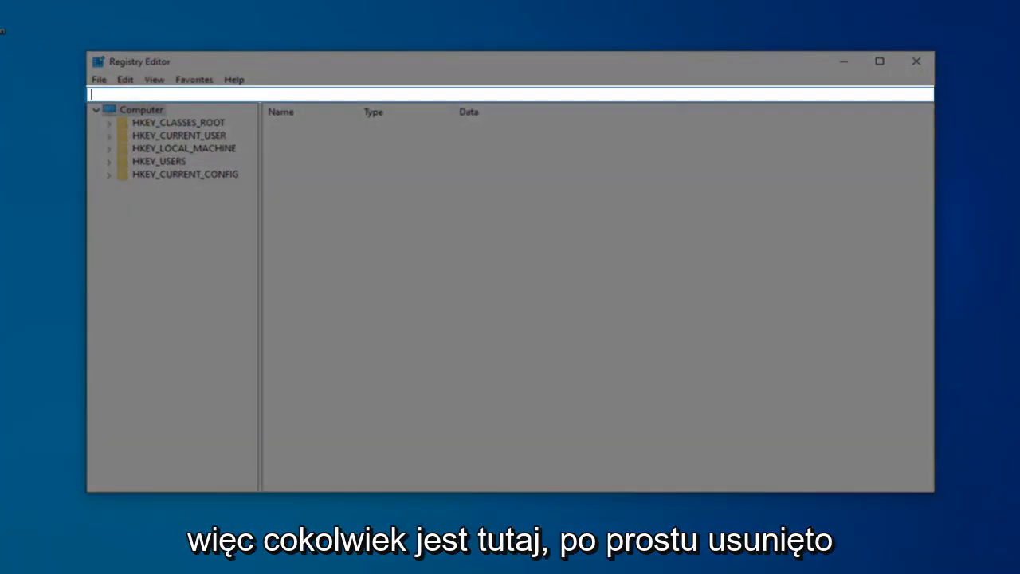
Jump to HKLM\SYSTEM\CurrentControlSet\Control\Class\{4d36e96b-e325-11ce-bfc1-08002be10318} via the address bar.
{"action": "type", "text": "HKEY_LOCAL_MACHINE\\SYSTEM\\CurrentControlSet\\Control\\Class\\{4d36e96b-e325-11ce-bfc1-08002be10318}"}
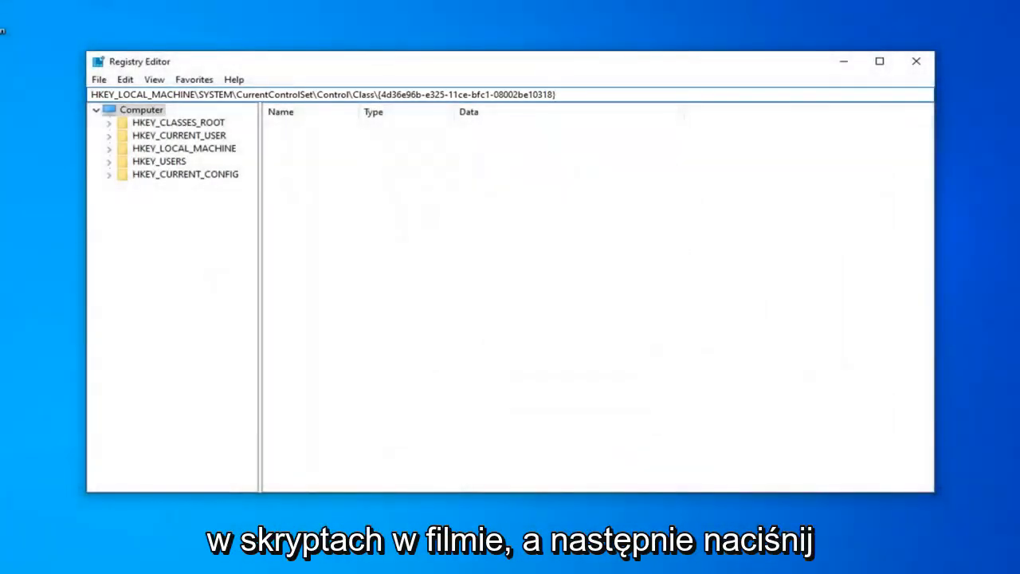
{"action": "key", "text": "Return"}
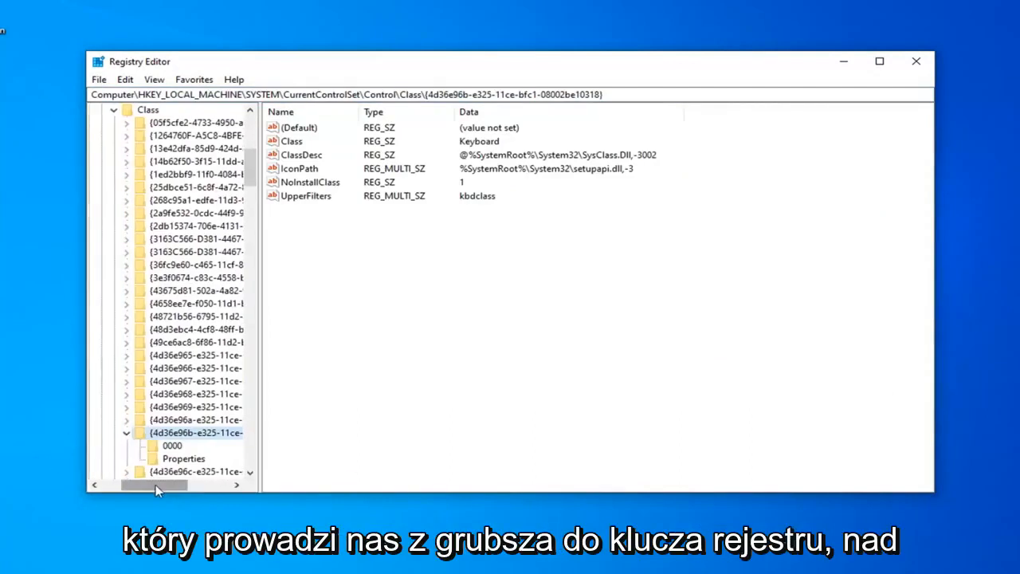
{"action": "left_click_drag", "start_coordinate": [156, 485], "coordinate": [183, 484]}
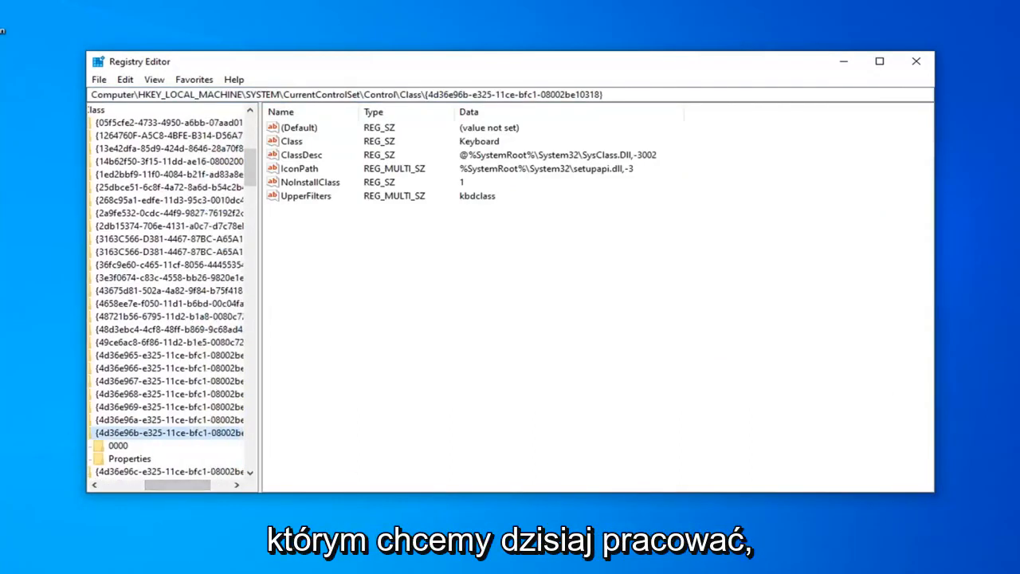
{"action": "left_click", "coordinate": [300, 128]}
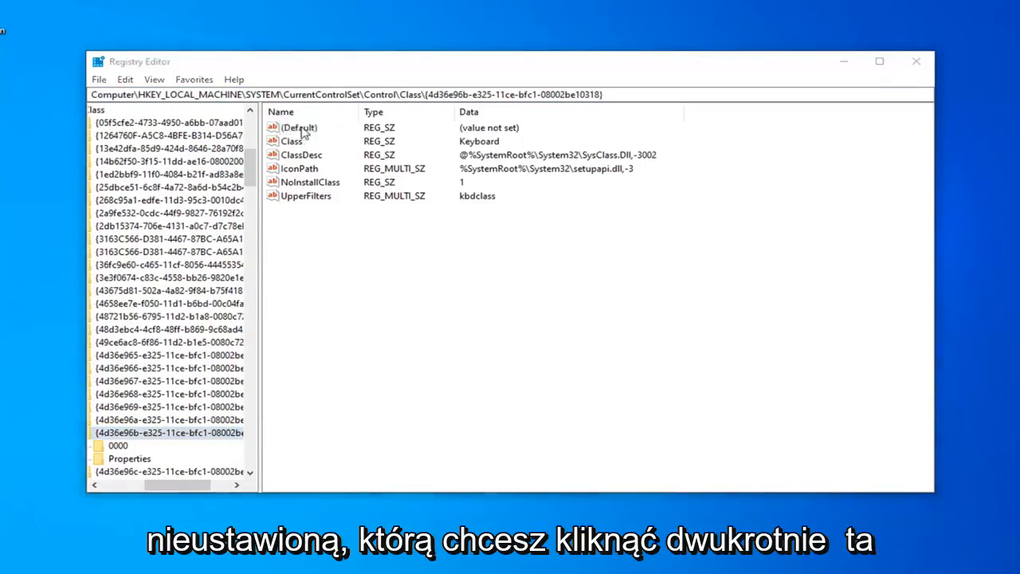
Set the key's (Default) value data to keyboard and confirm.
{"action": "double_click", "coordinate": [296, 127]}
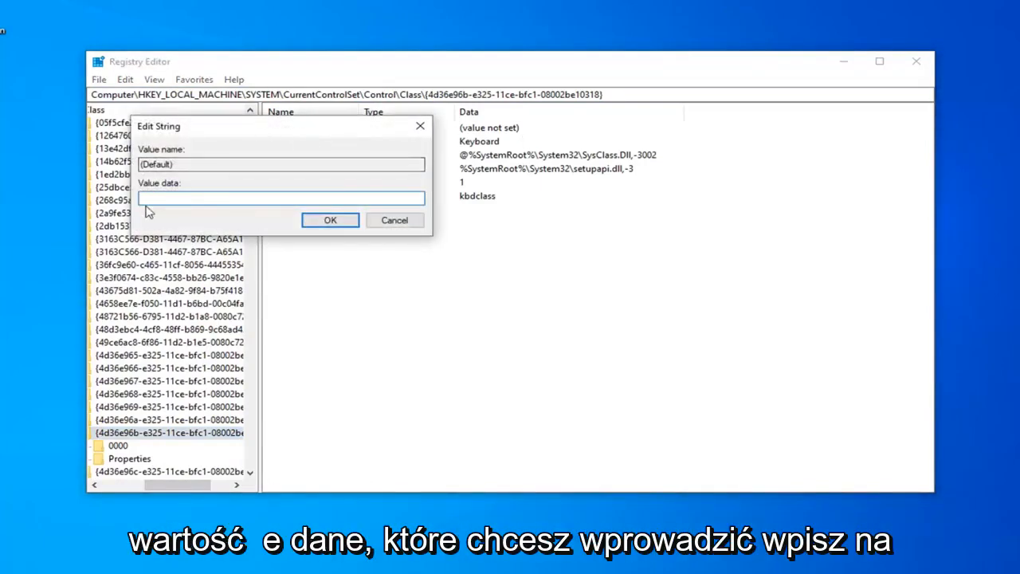
{"action": "type", "text": "keyboa"}
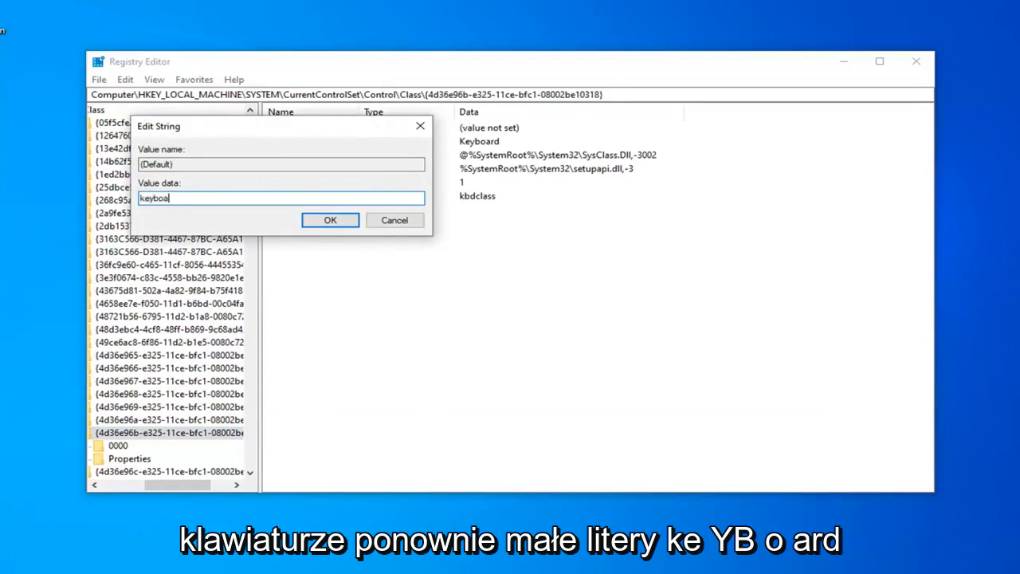
{"action": "type", "text": "rd"}
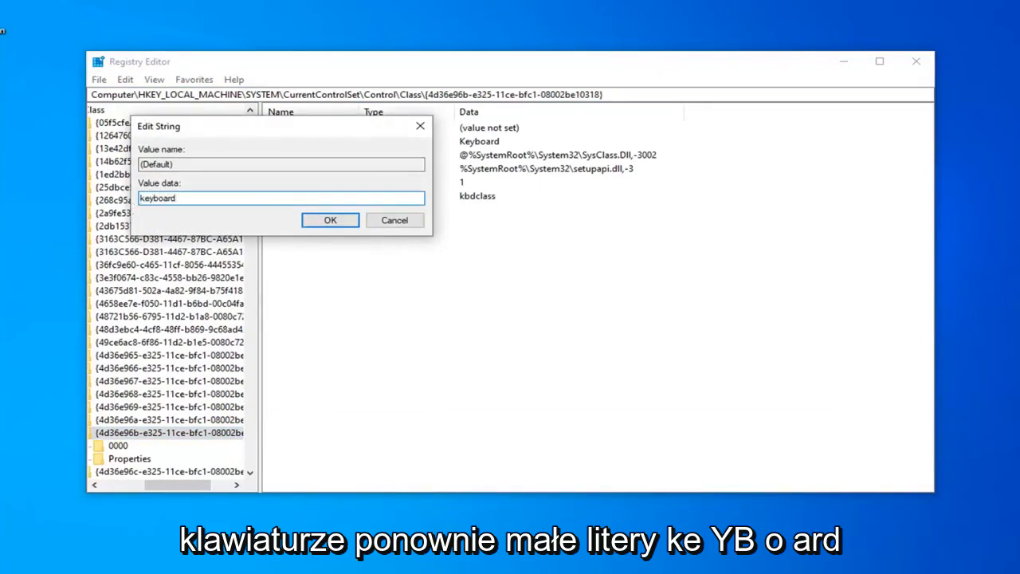
{"action": "left_click", "coordinate": [330, 220]}
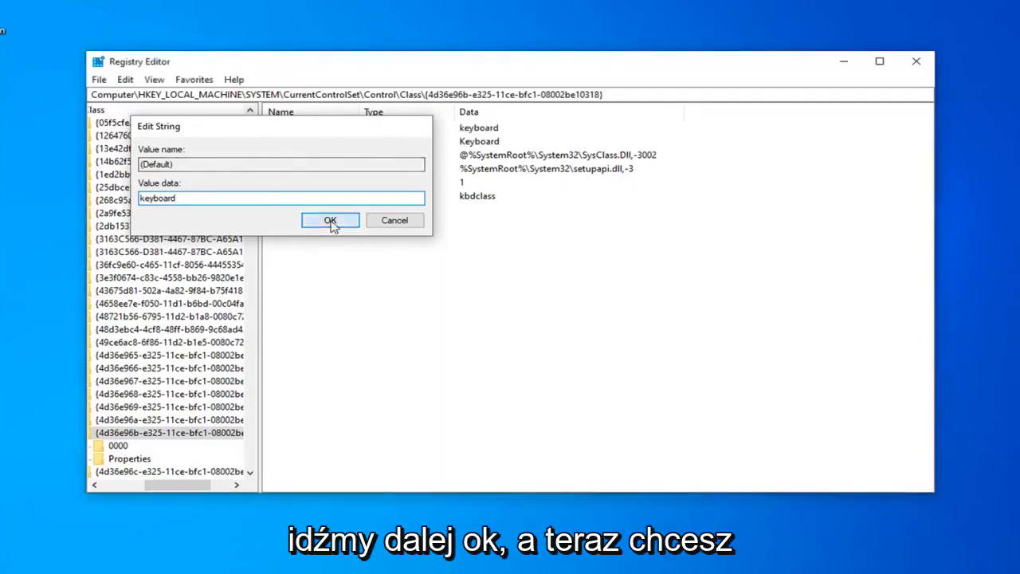
{"action": "left_click", "coordinate": [330, 220]}
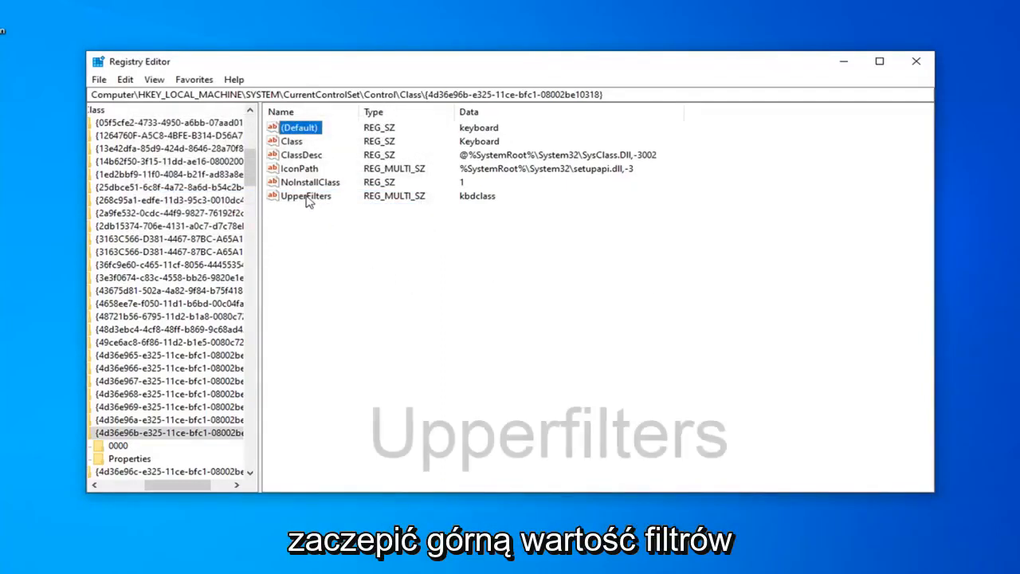
{"action": "left_click", "coordinate": [306, 194]}
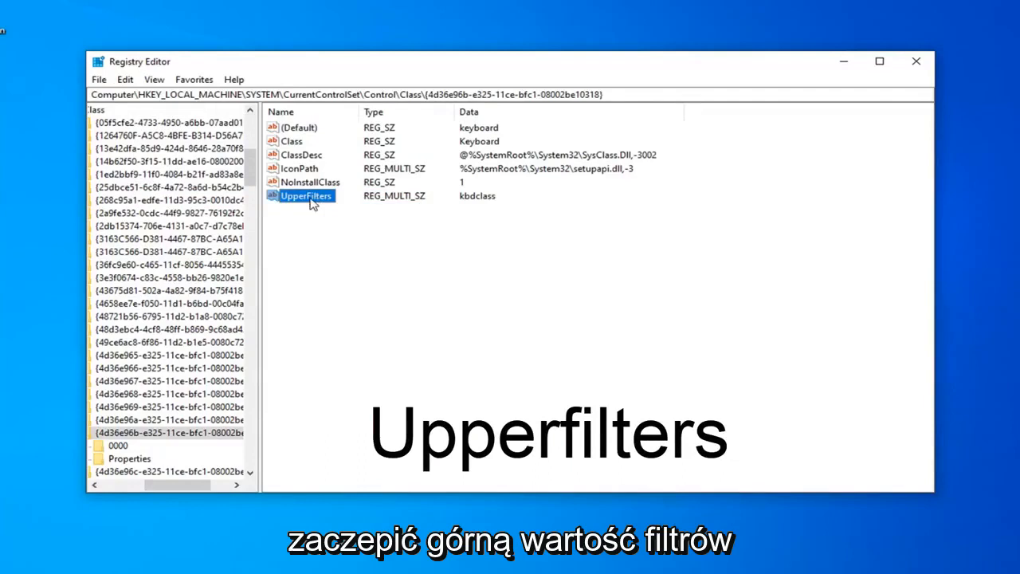
{"action": "double_click", "coordinate": [306, 195]}
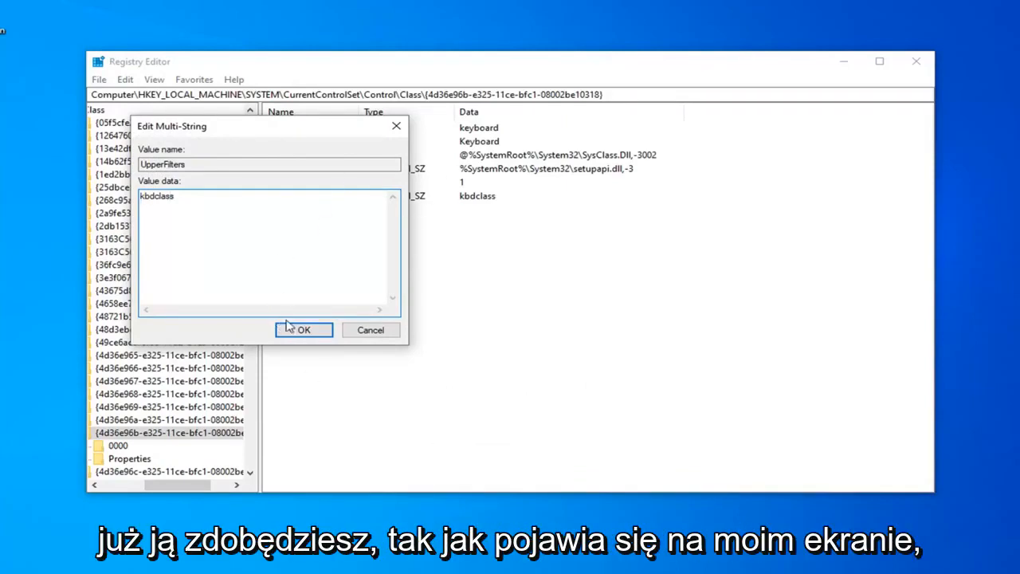
{"action": "left_click", "coordinate": [303, 330]}
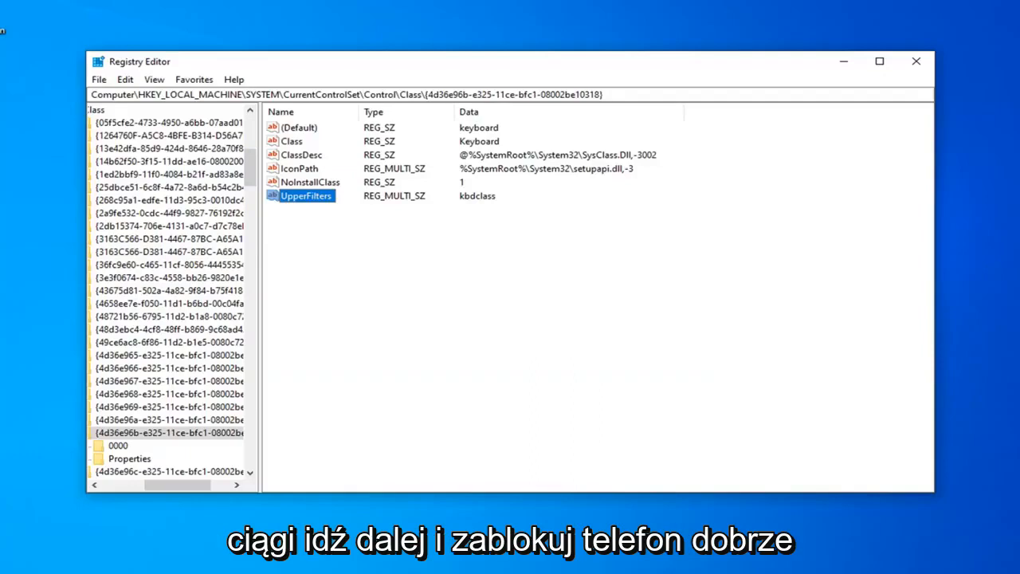
{"action": "mouse_move", "coordinate": [446, 243]}
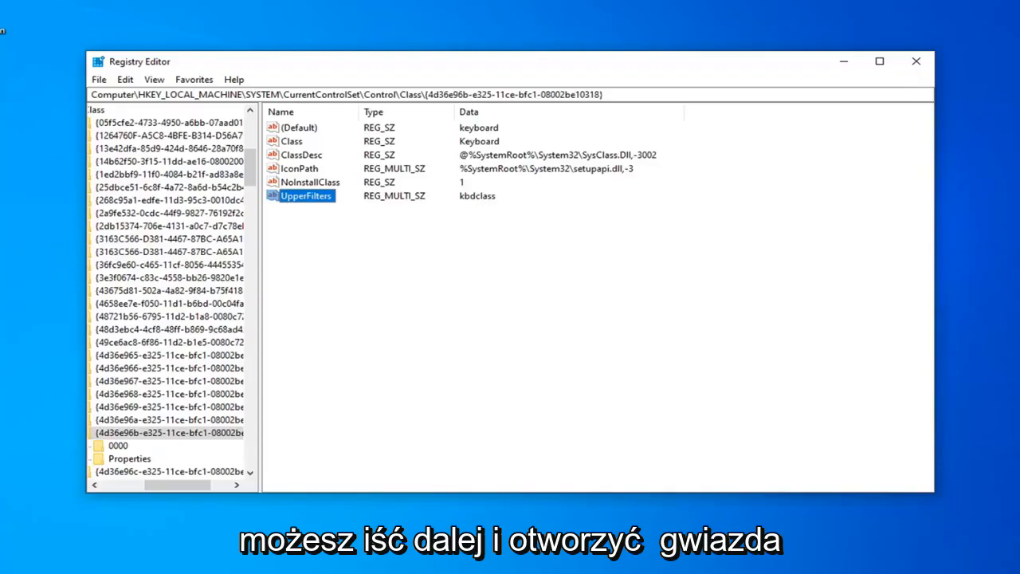
{"action": "mouse_move", "coordinate": [915, 60]}
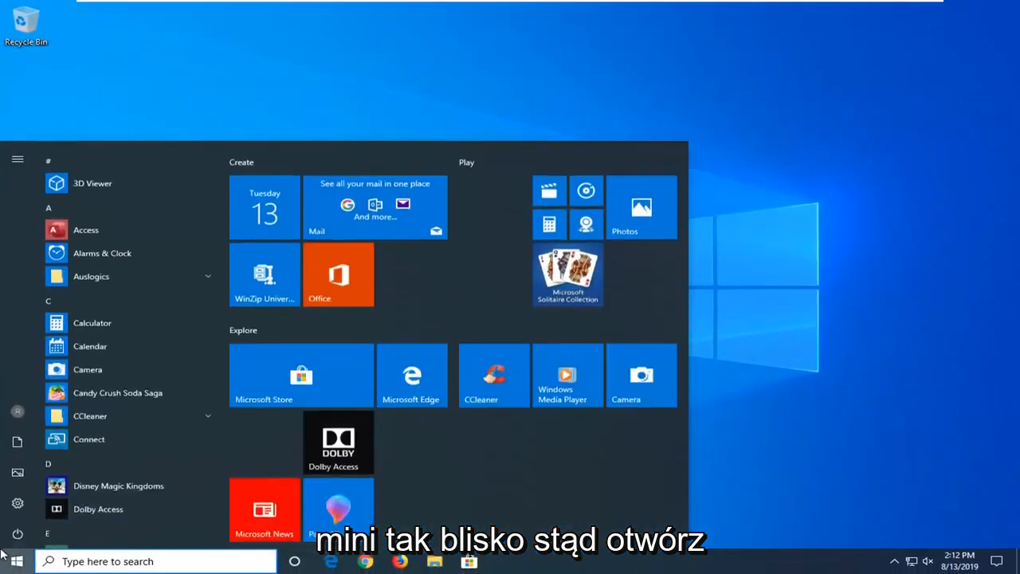
Search Start for device manager to launch Device Manager.
{"action": "type", "text": "device manager"}
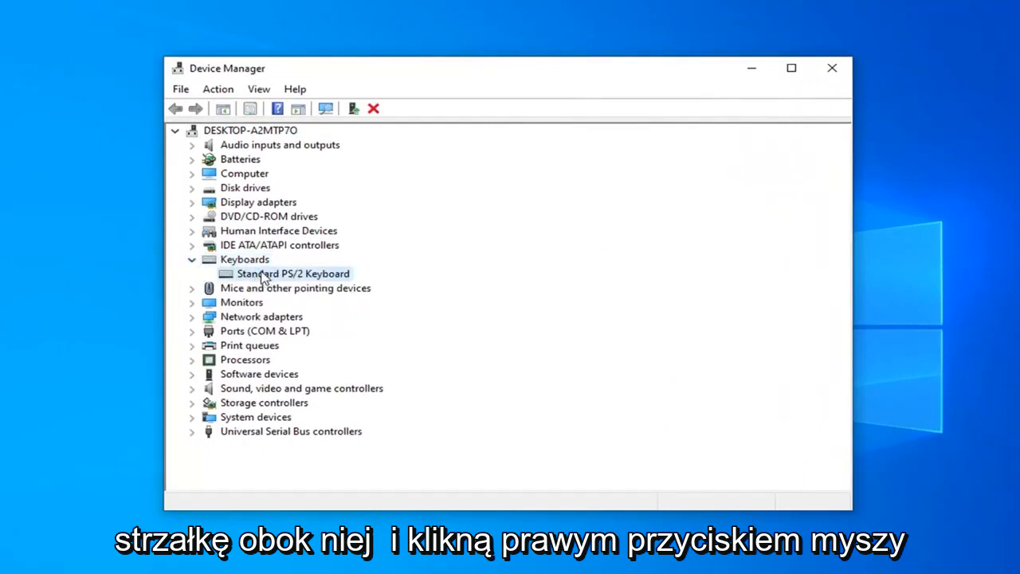
Update the Standard PS/2 Keyboard driver by picking Standard PS/2 Keyboard from drivers on this computer.
{"action": "right_click", "coordinate": [293, 274]}
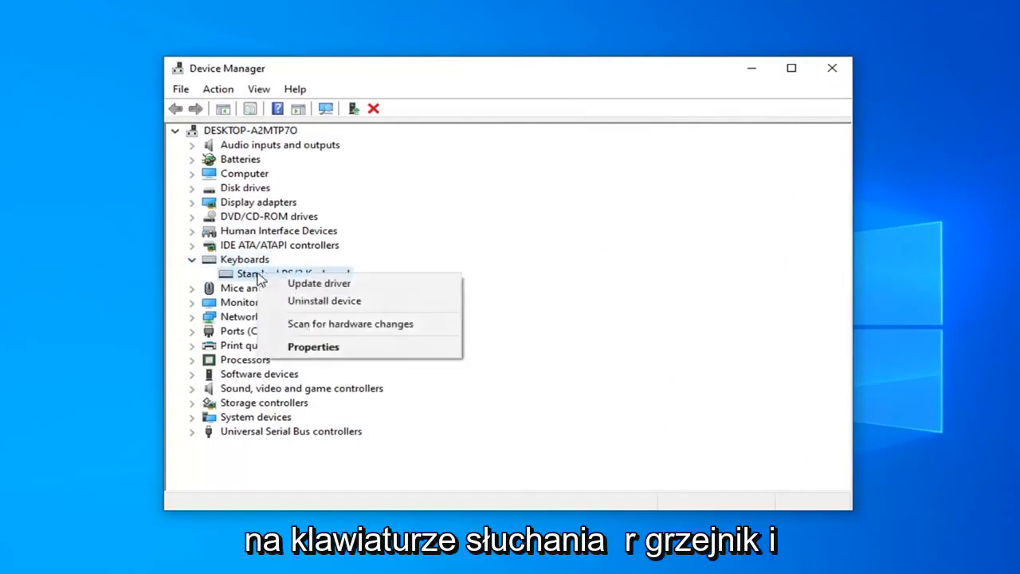
{"action": "left_click", "coordinate": [319, 283]}
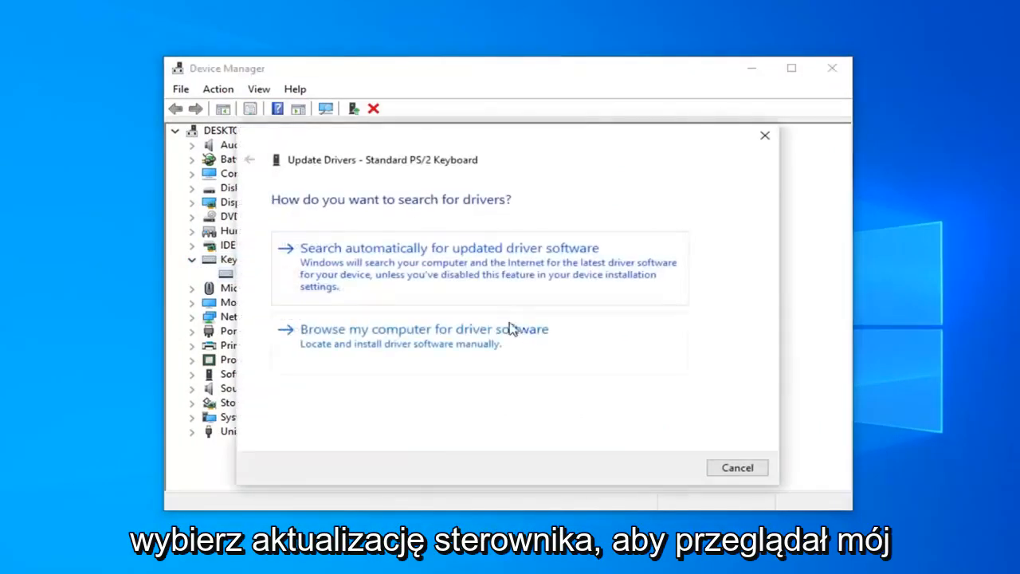
{"action": "left_click", "coordinate": [424, 328]}
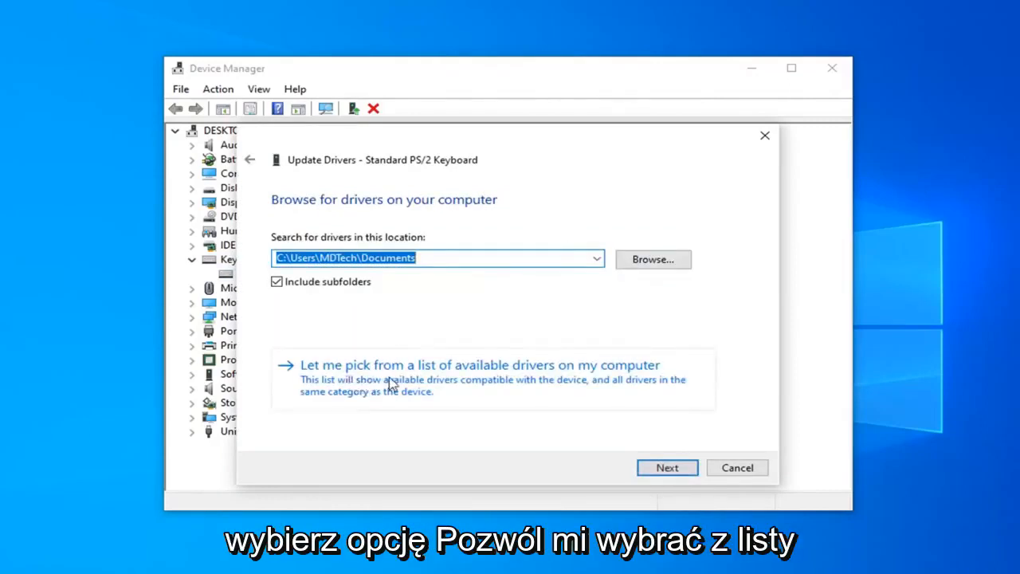
{"action": "left_click", "coordinate": [481, 363]}
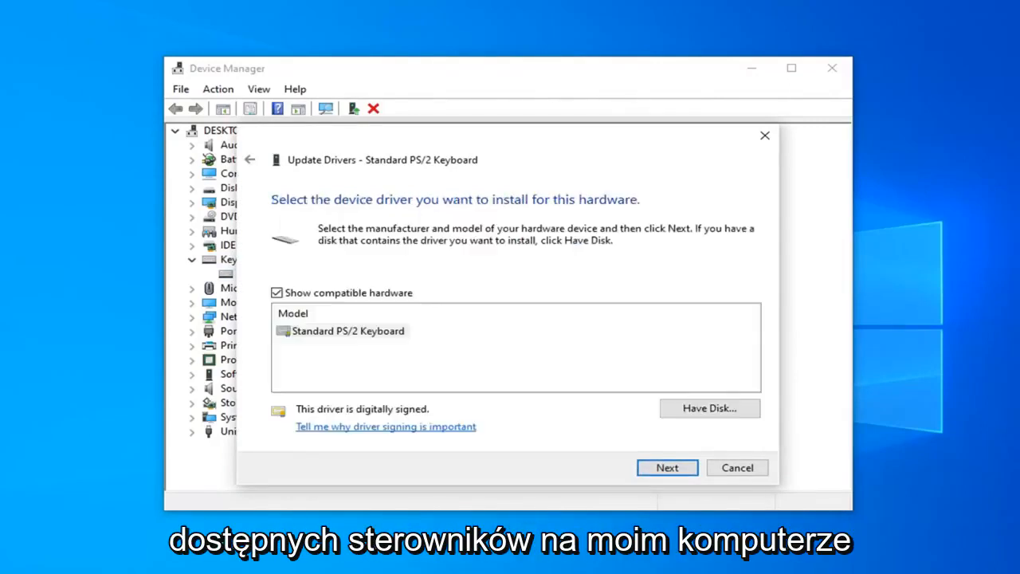
{"action": "left_click", "coordinate": [347, 330]}
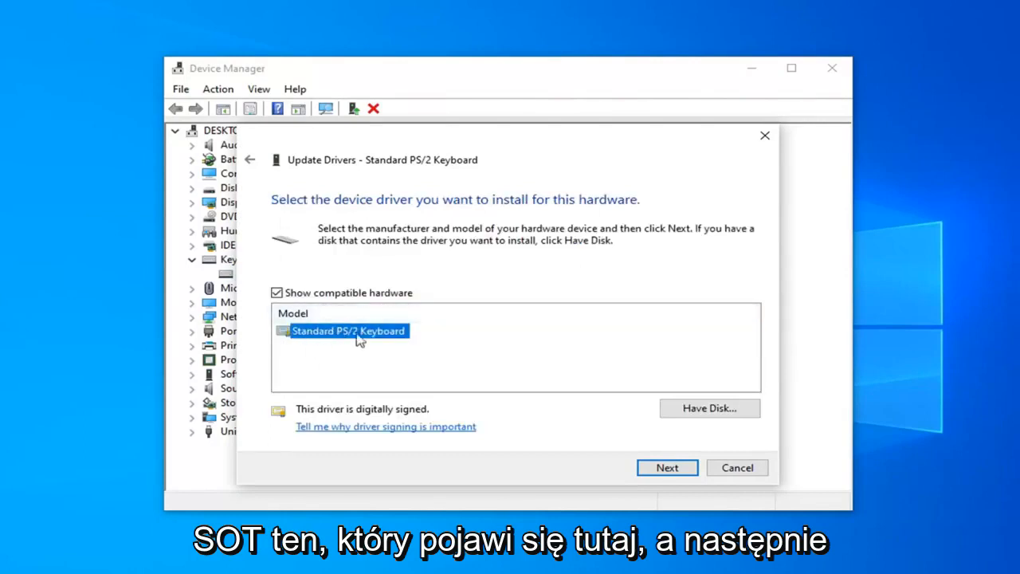
{"action": "left_click", "coordinate": [666, 467]}
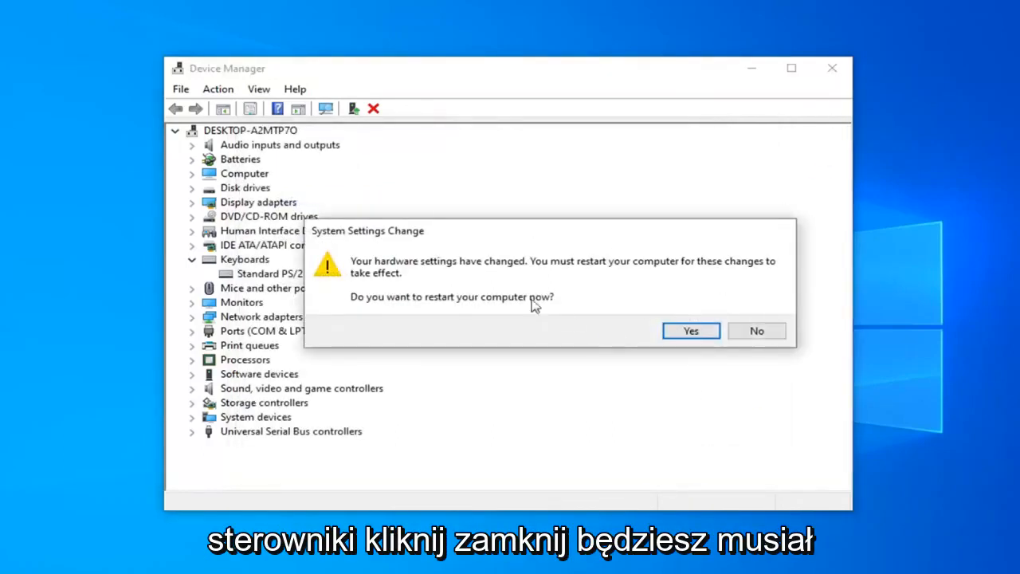
{"action": "mouse_move", "coordinate": [676, 303]}
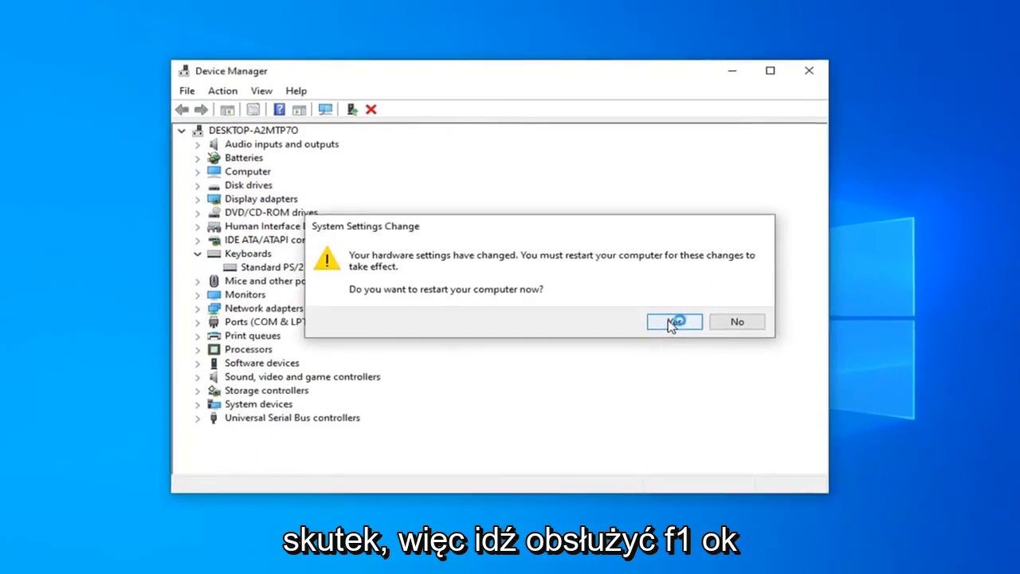
Accept the restart prompt so the PC reboots to apply the driver change.
{"action": "left_click", "coordinate": [673, 322]}
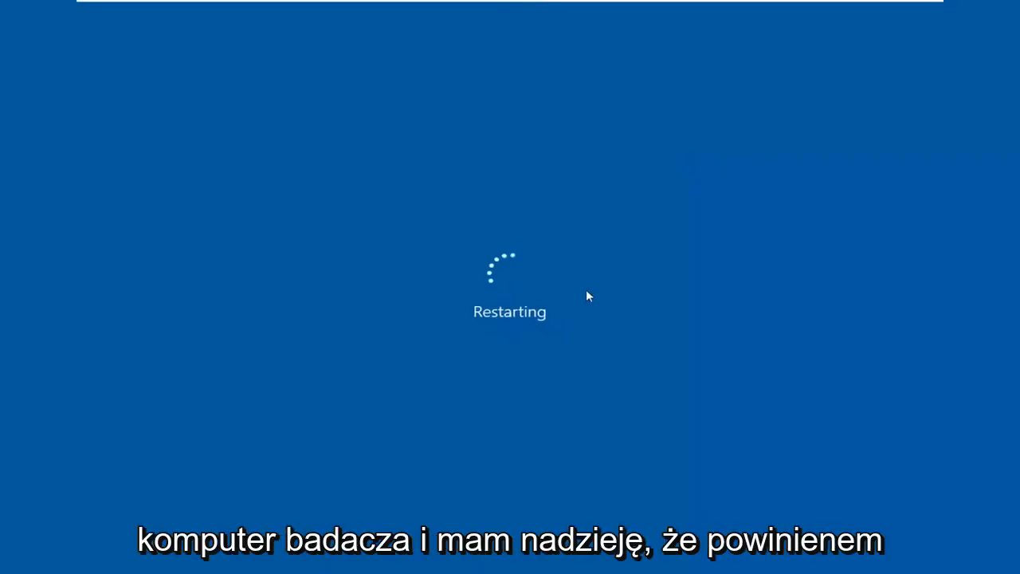